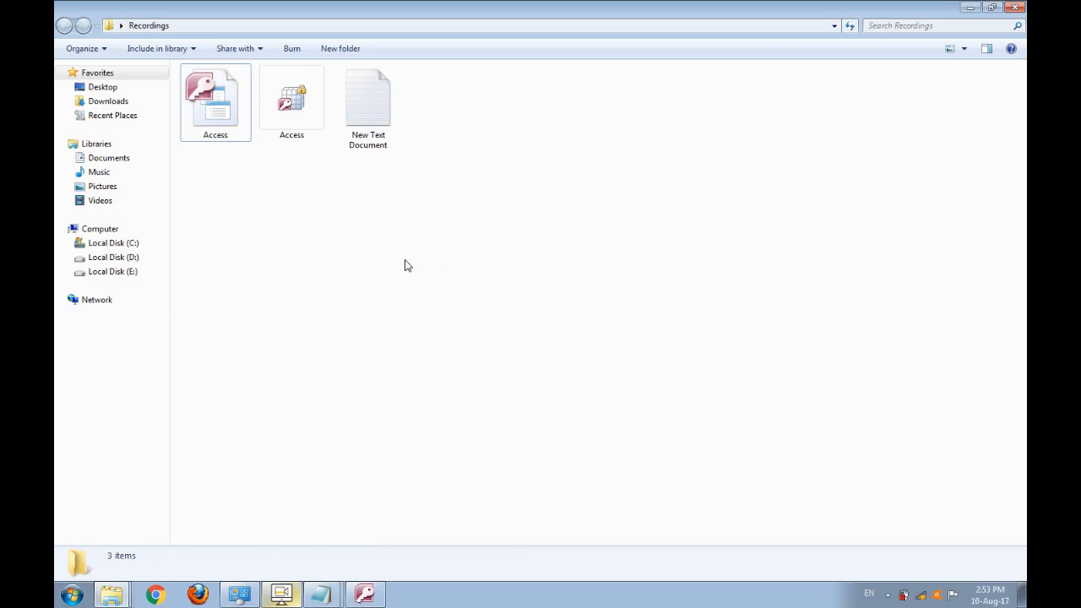
- Open the Access database file from the Recordings folder in Explorer
{"action": "double_click", "coordinate": [214, 98]}
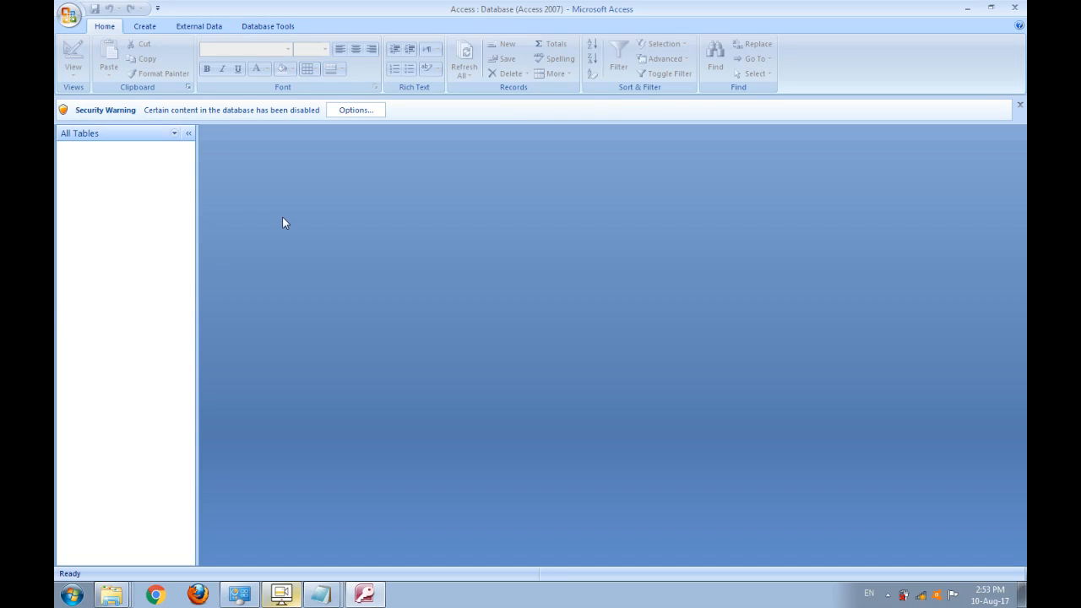
{"action": "mouse_move", "coordinate": [290, 126]}
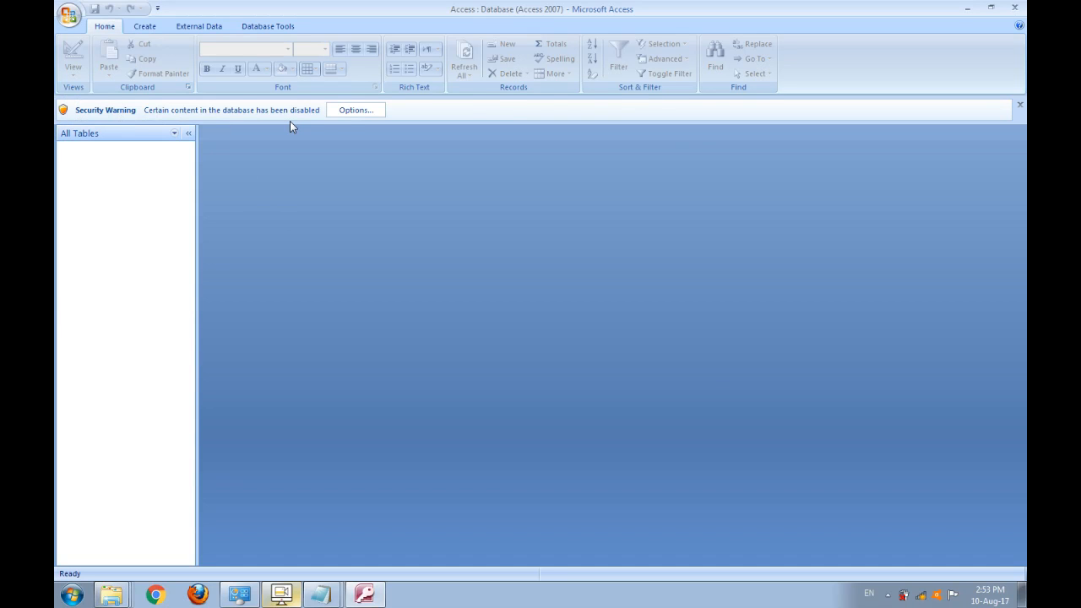
- Enable the disabled database content via the Security Warning options
{"action": "left_click", "coordinate": [355, 110]}
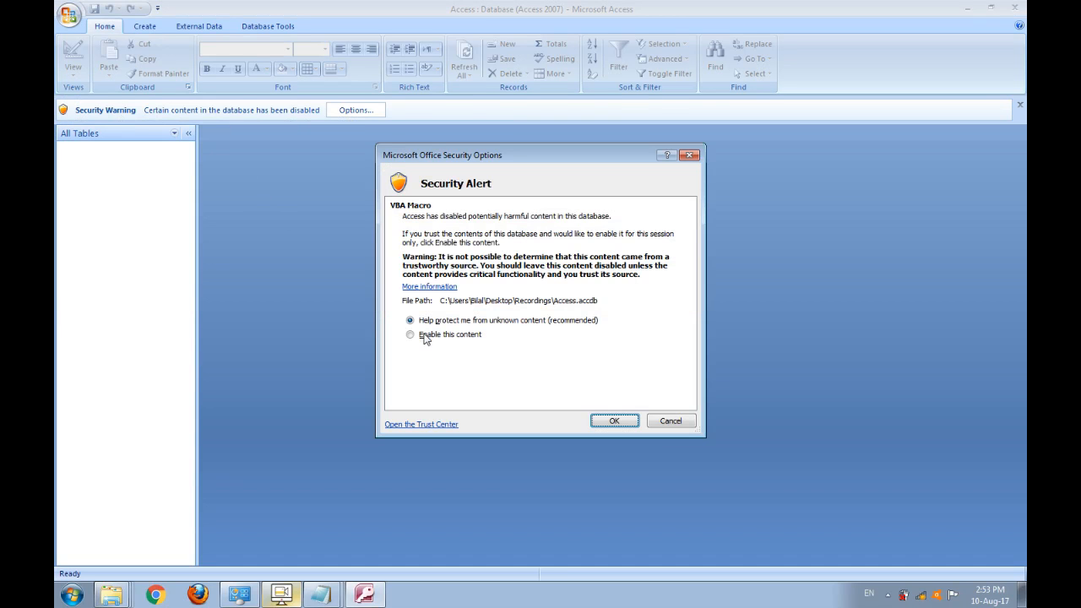
{"action": "left_click", "coordinate": [411, 334]}
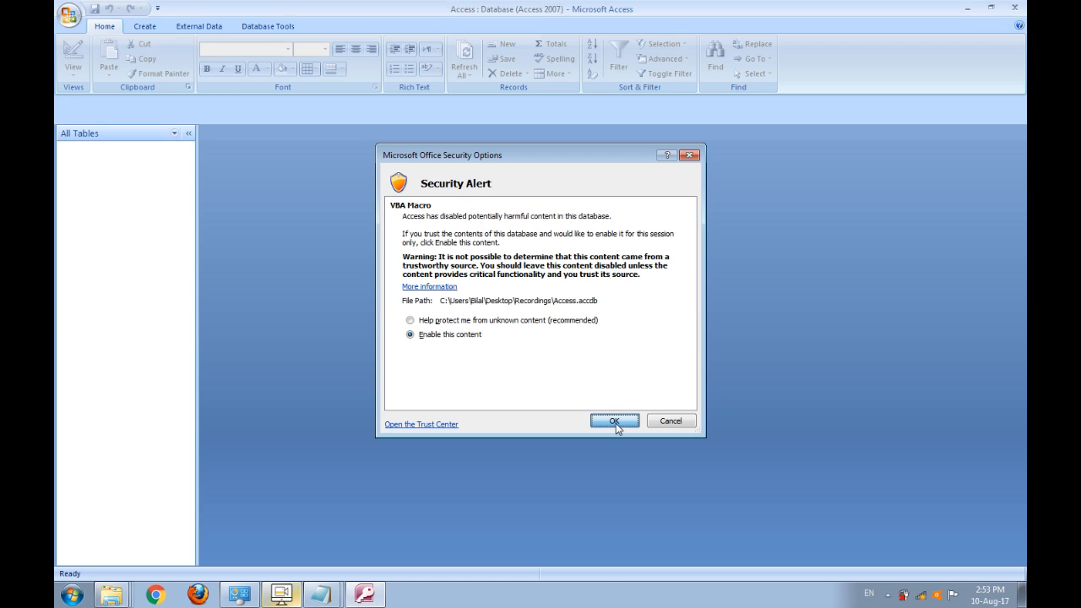
{"action": "left_click", "coordinate": [614, 420]}
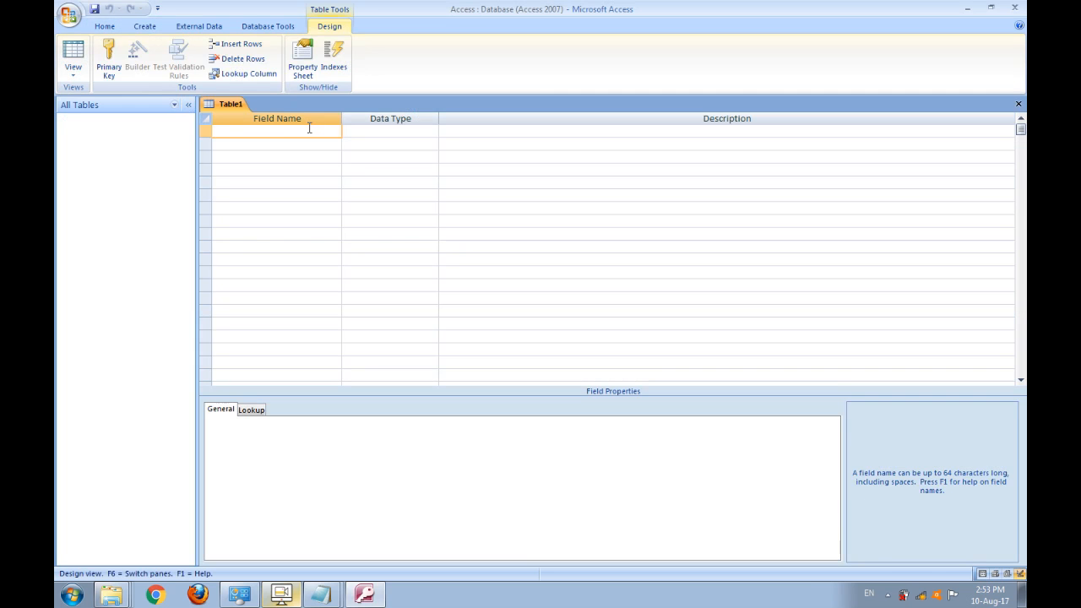
- Add ID and FName fields to the design and save the table as Table1
{"action": "type", "text": "ID"}
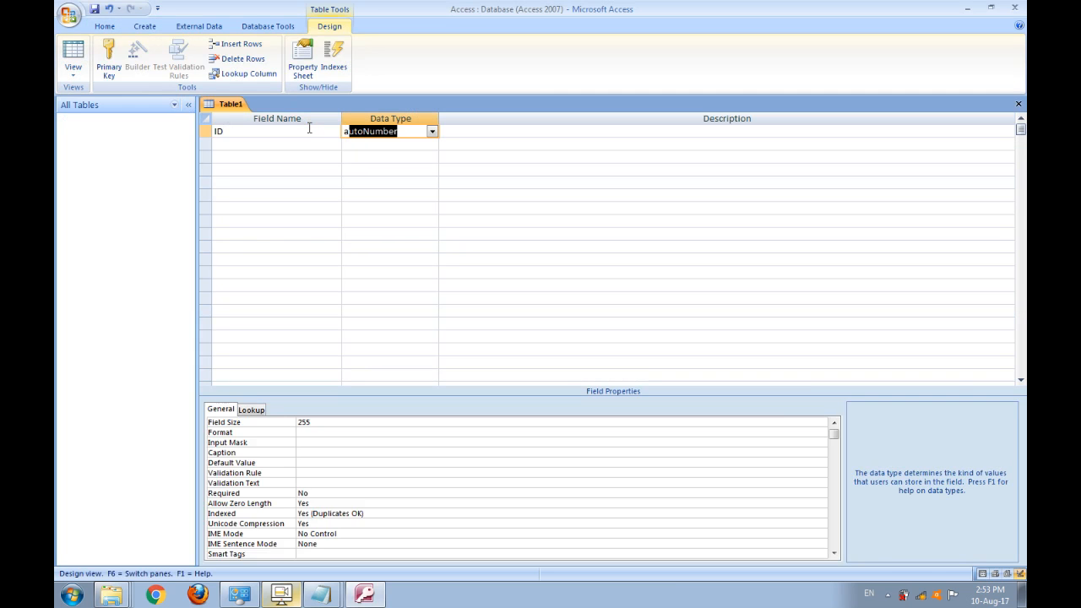
{"action": "type", "text": "F"}
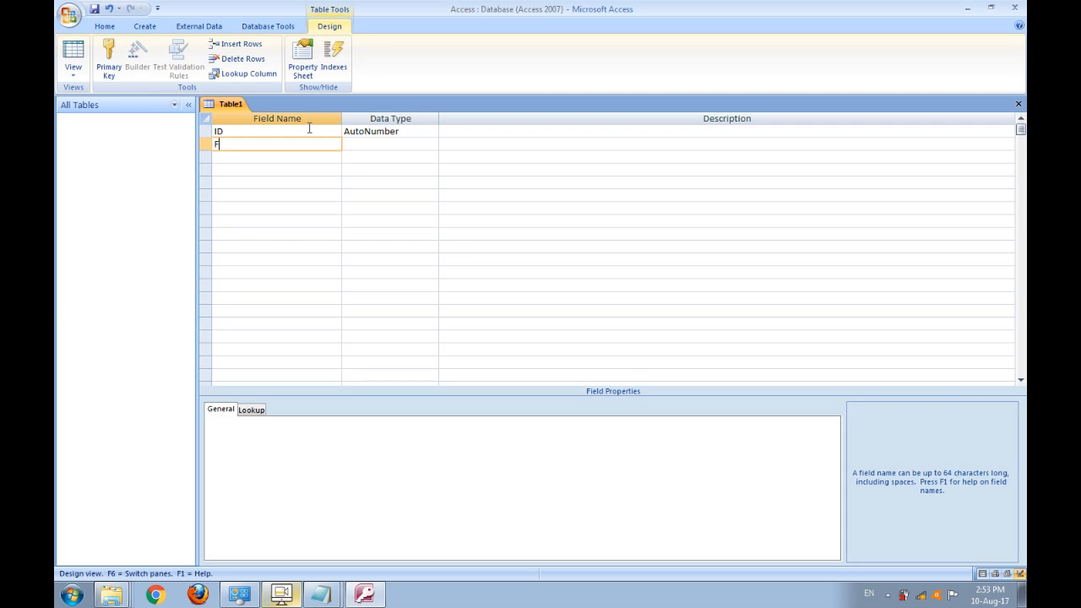
{"action": "type", "text": "Name"}
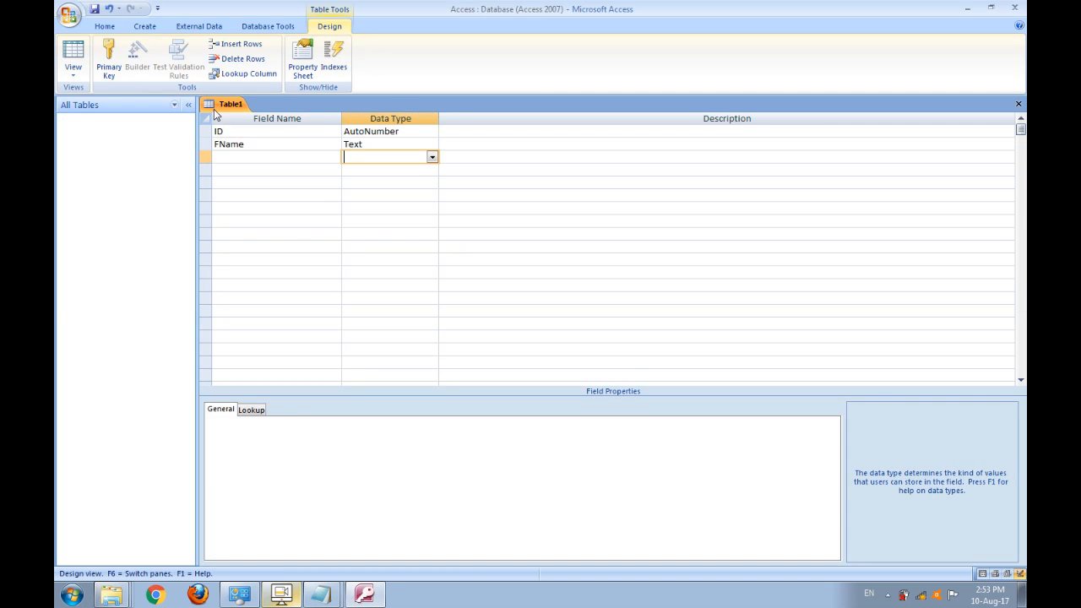
{"action": "right_click", "coordinate": [225, 104]}
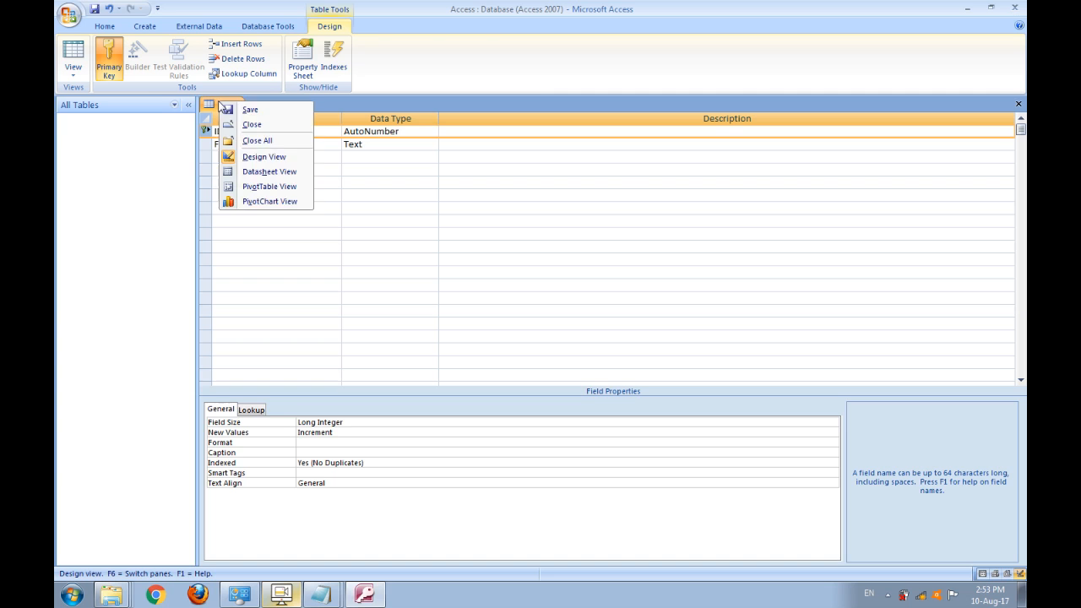
{"action": "left_click", "coordinate": [251, 109]}
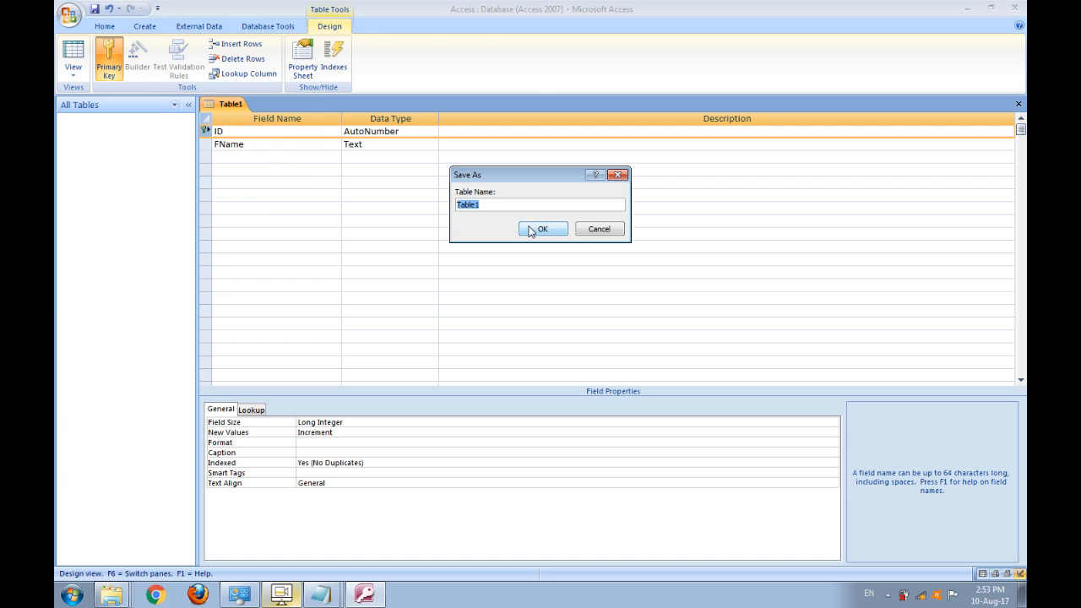
{"action": "left_click", "coordinate": [542, 229]}
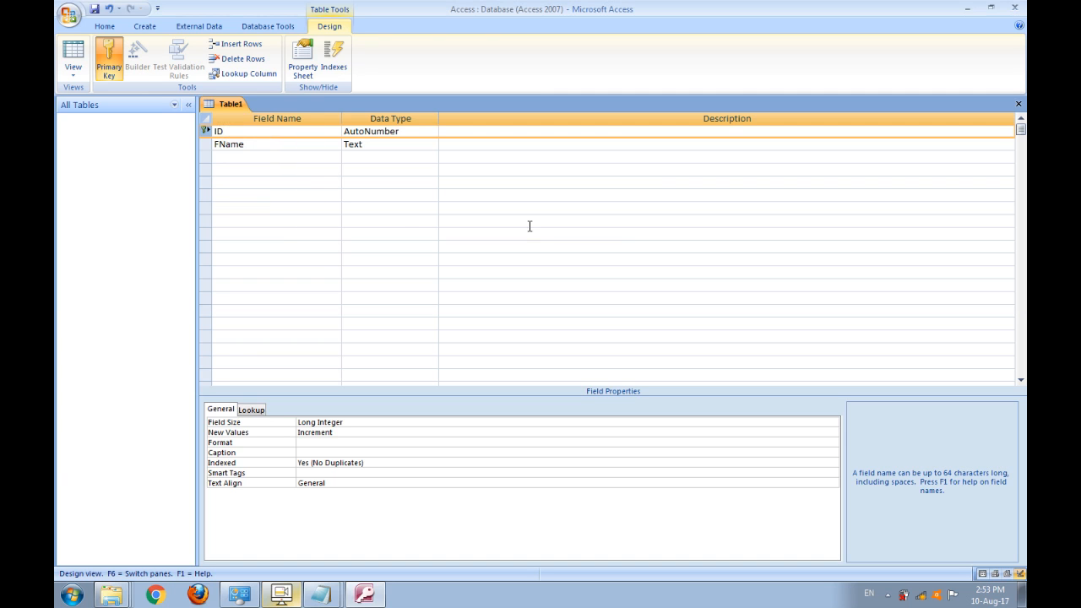
{"action": "right_click", "coordinate": [230, 104]}
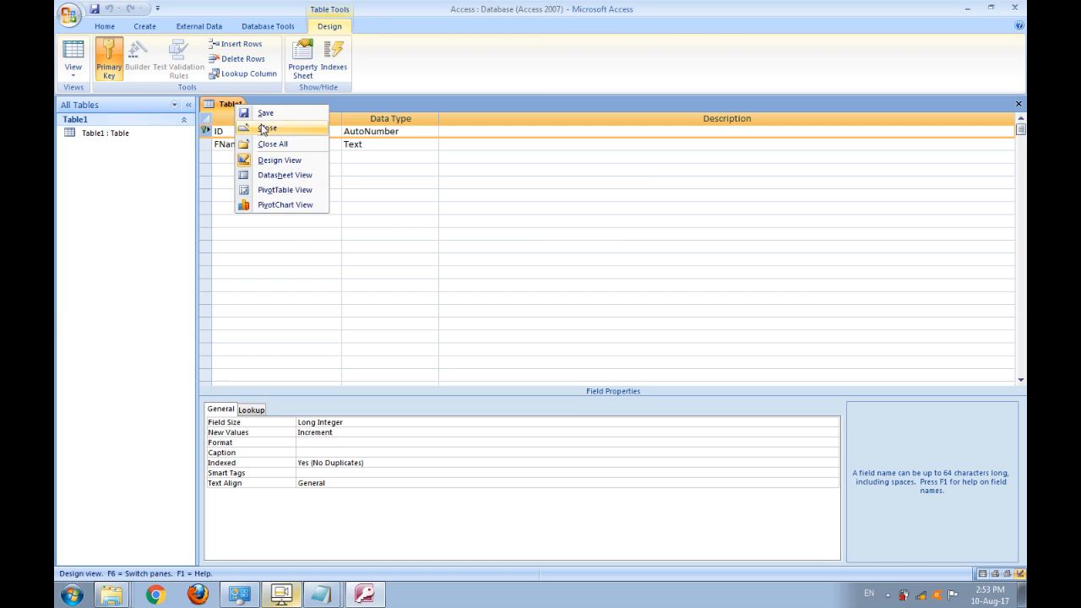
- Enter six records with FName values 1, 2, 3, a, d, d, then close Table1
{"action": "left_click", "coordinate": [284, 174]}
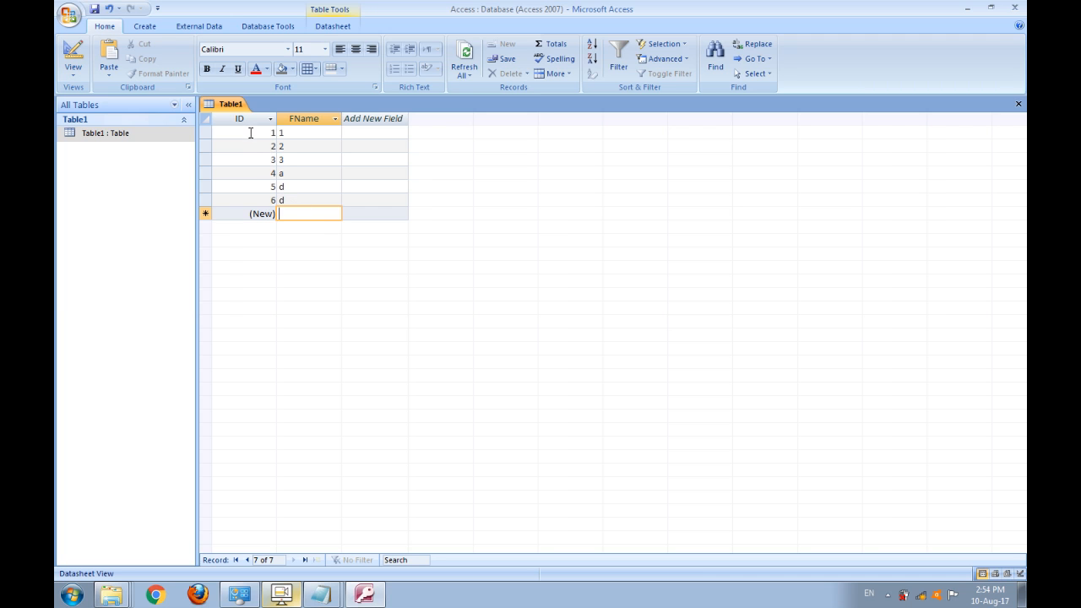
{"action": "left_click", "coordinate": [249, 132]}
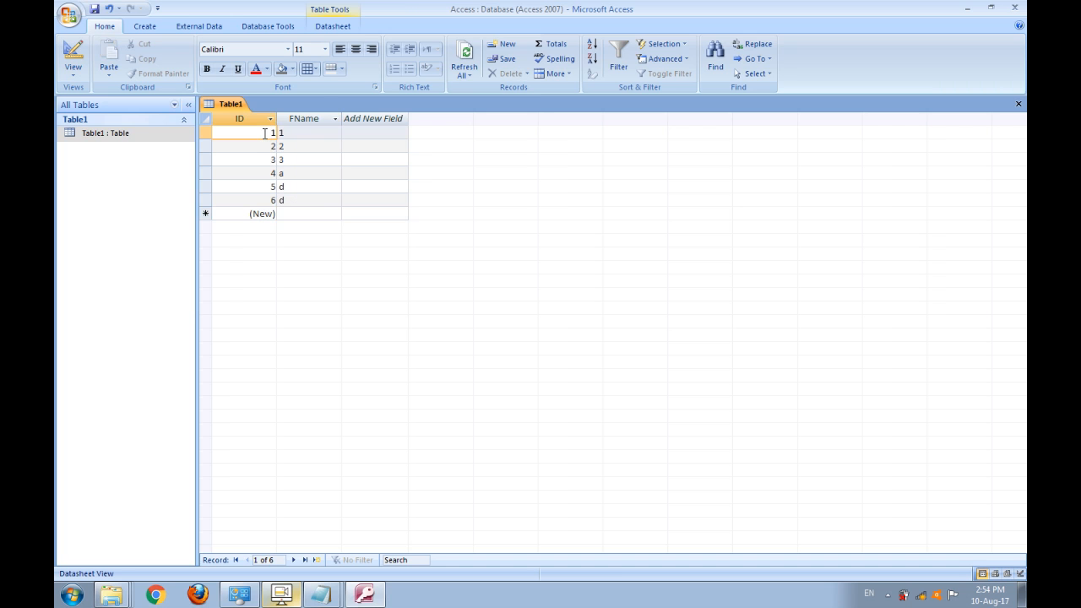
{"action": "right_click", "coordinate": [228, 104]}
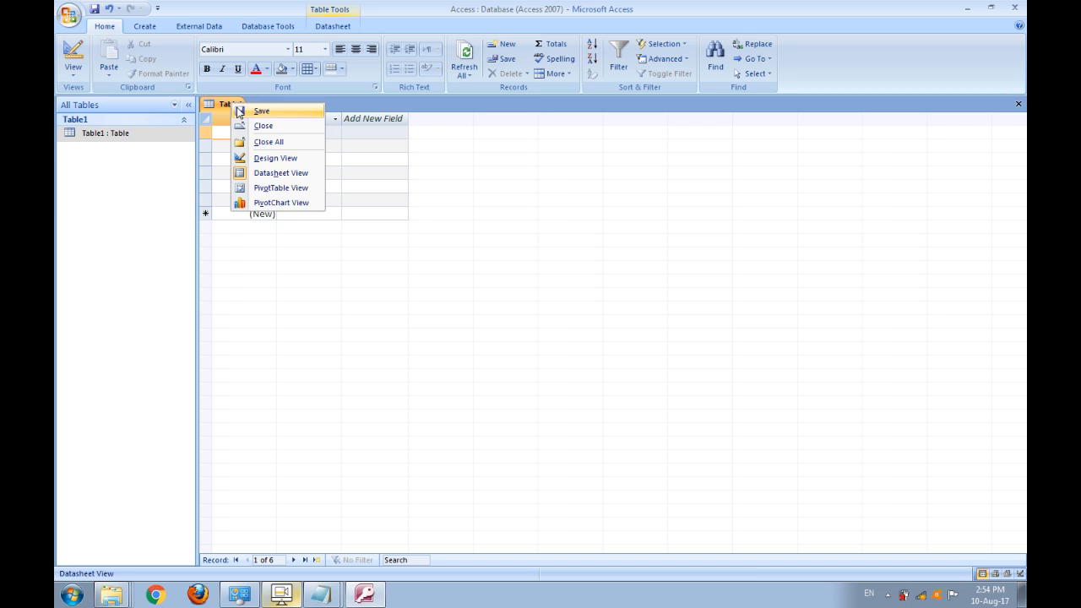
{"action": "left_click", "coordinate": [263, 125]}
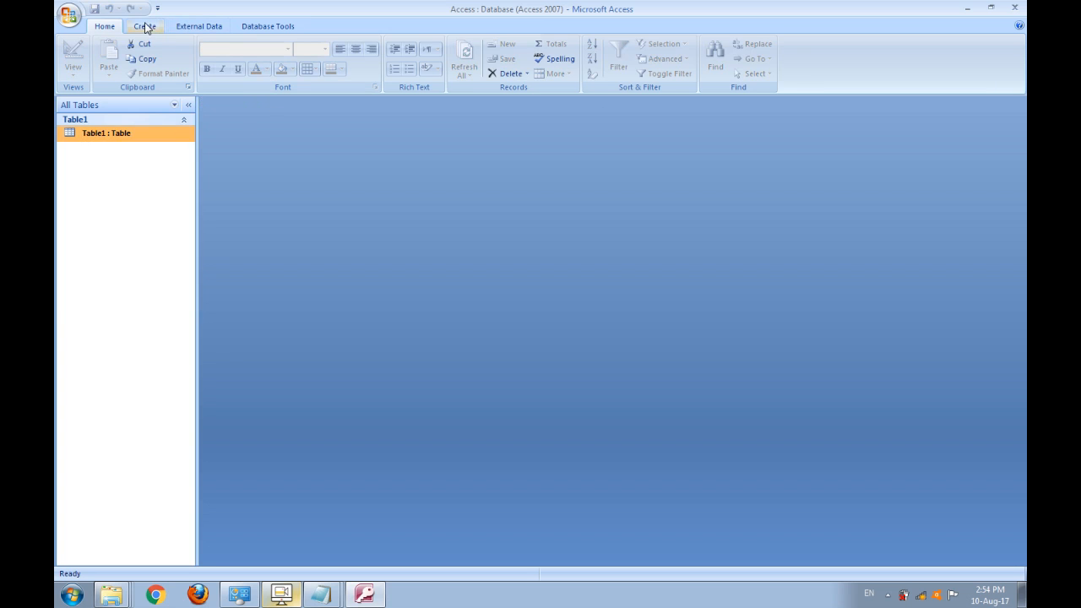
- Create a blank query with no tables and switch it to SQL View
{"action": "left_click", "coordinate": [143, 28]}
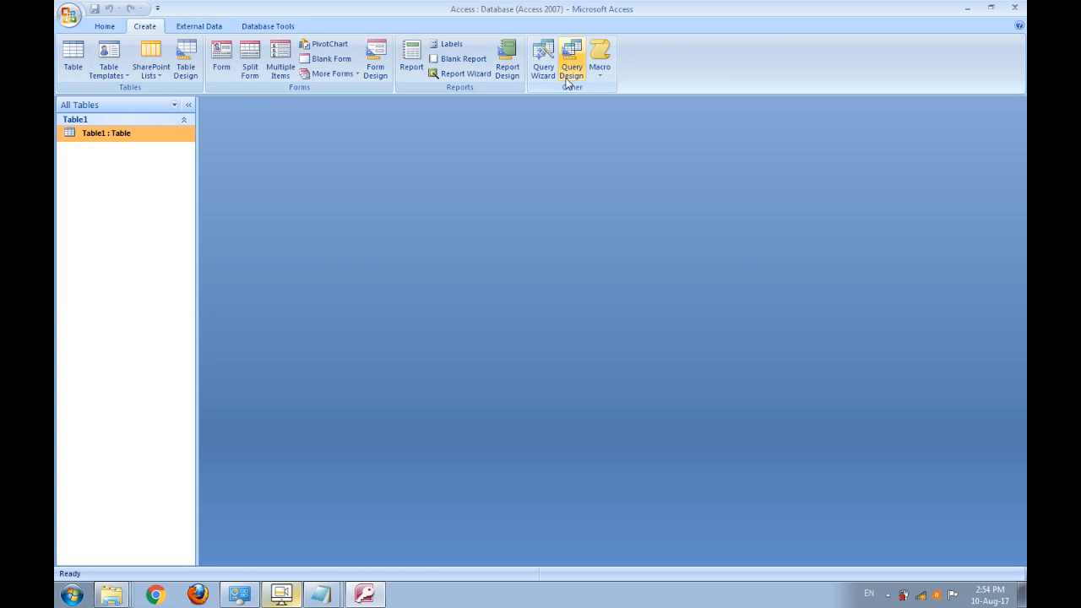
{"action": "left_click", "coordinate": [571, 58]}
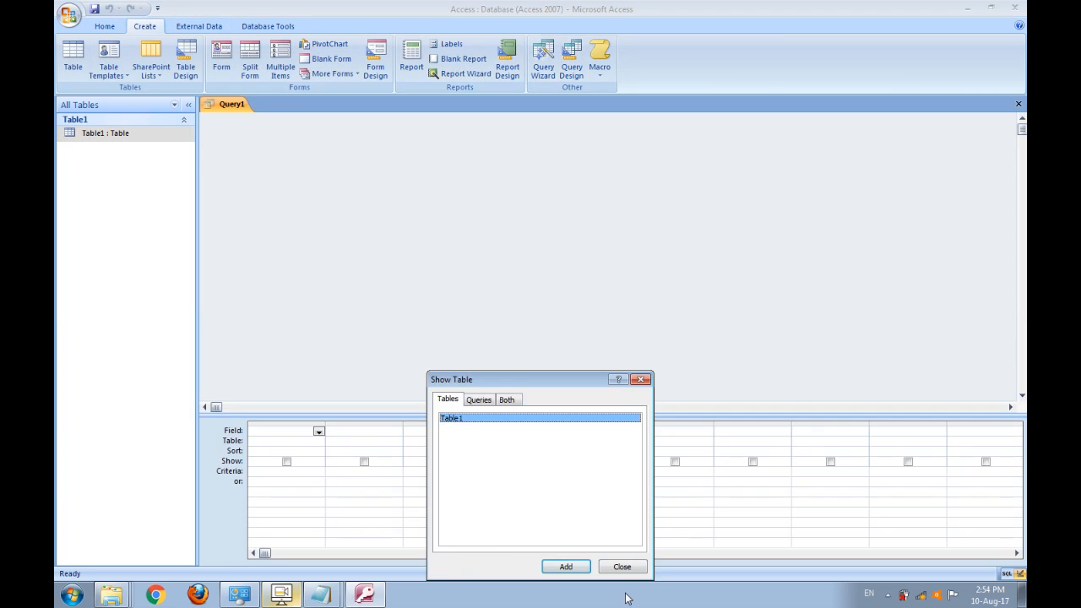
{"action": "left_click", "coordinate": [622, 566]}
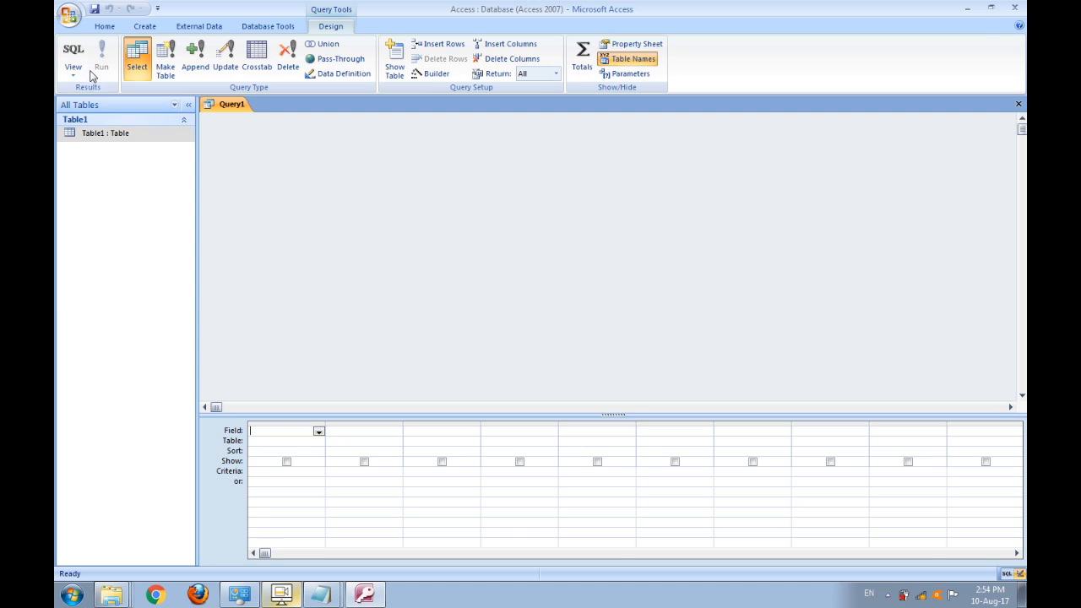
{"action": "left_click", "coordinate": [71, 55]}
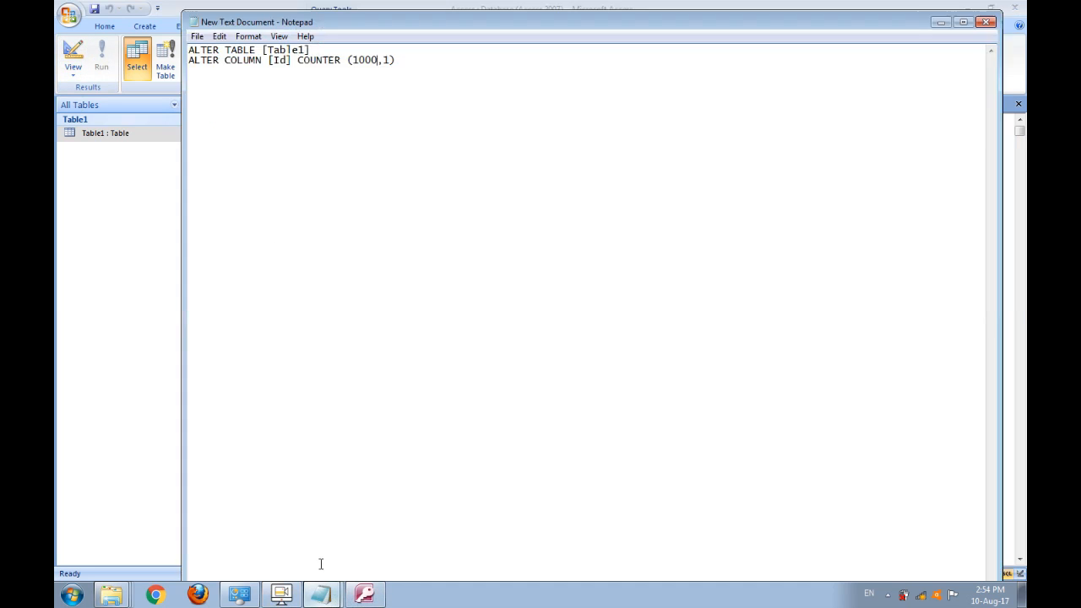
- Copy the ALTER TABLE [Table1] ALTER COLUMN [Id] COUNTER statement from Notepad
{"action": "key", "text": "ctrl+a"}
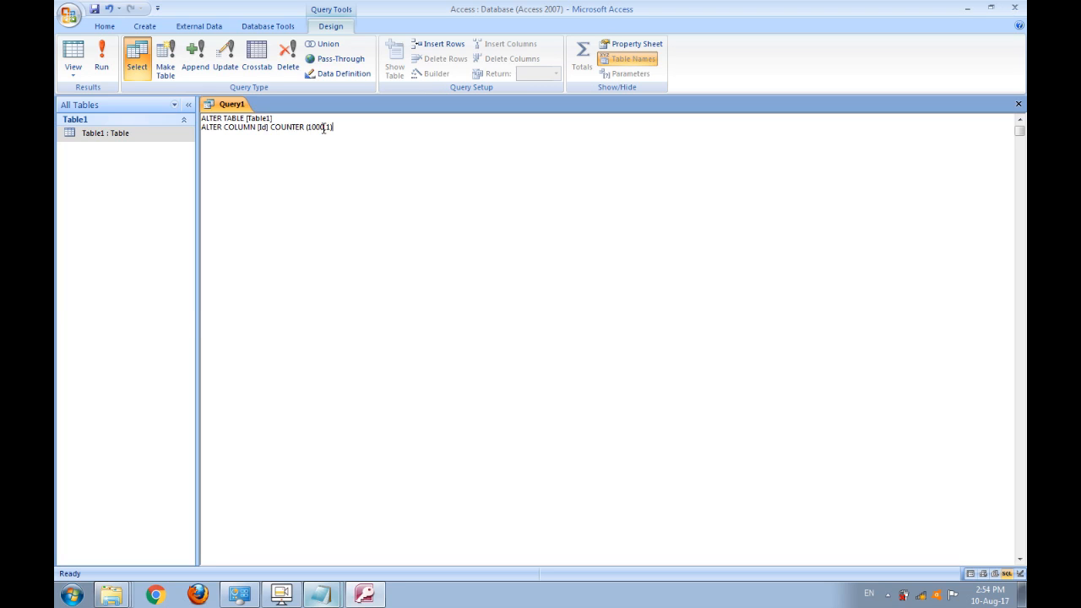
- Complete the statement as COUNTER (1000,1), run it, and save as Query1
{"action": "double_click", "coordinate": [326, 127]}
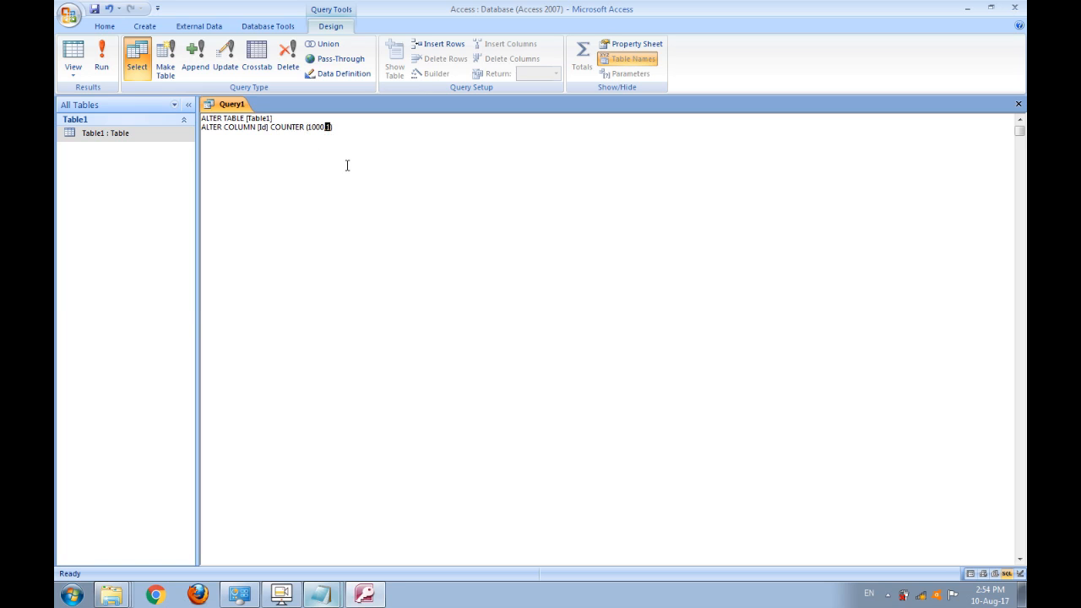
{"action": "type", "text": ",1)"}
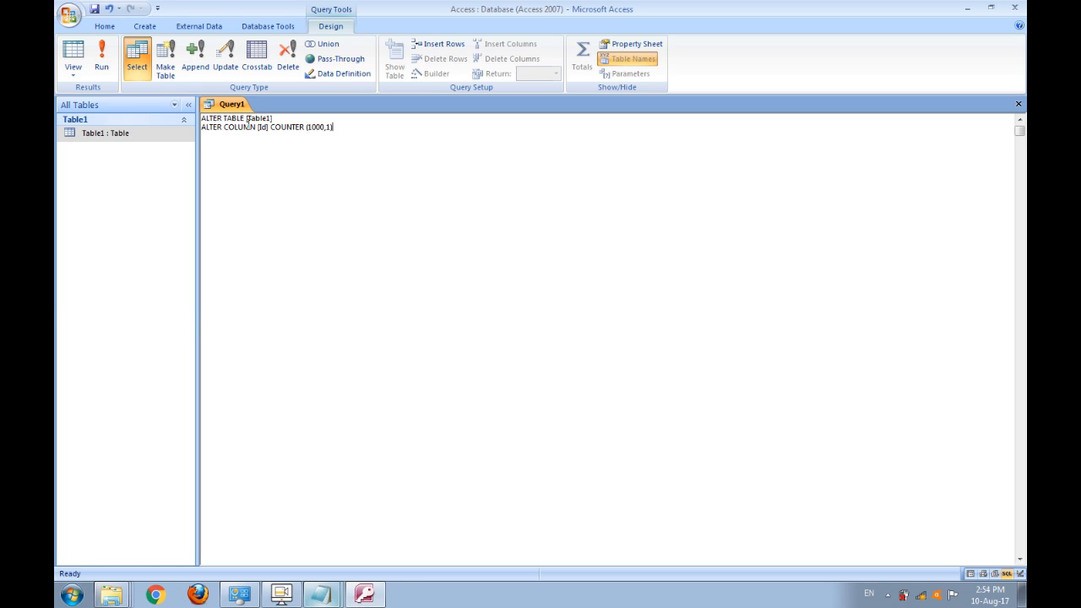
{"action": "left_click", "coordinate": [337, 74]}
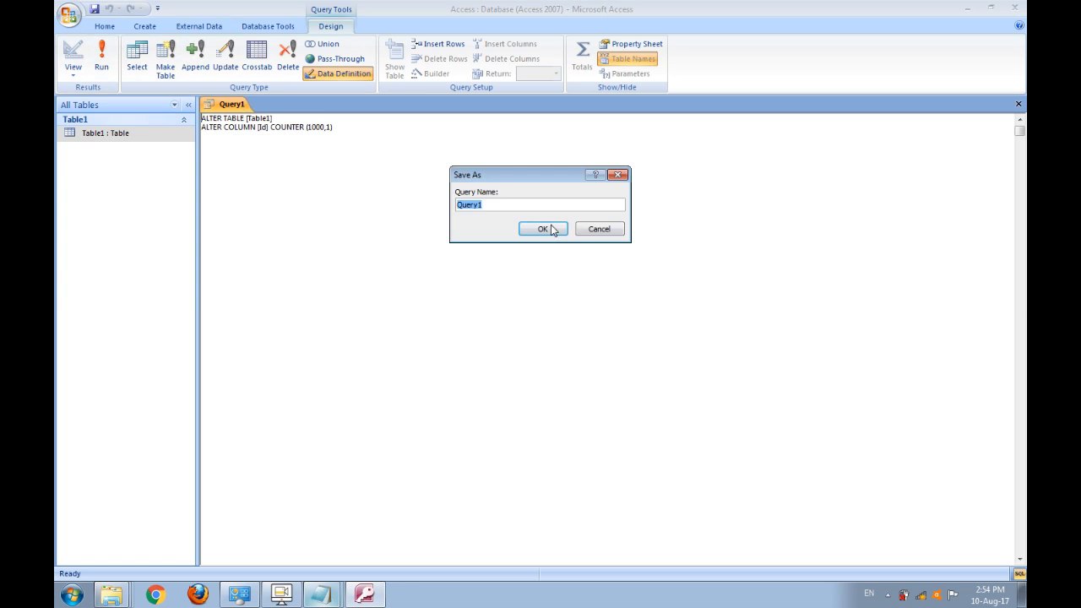
{"action": "left_click", "coordinate": [542, 229]}
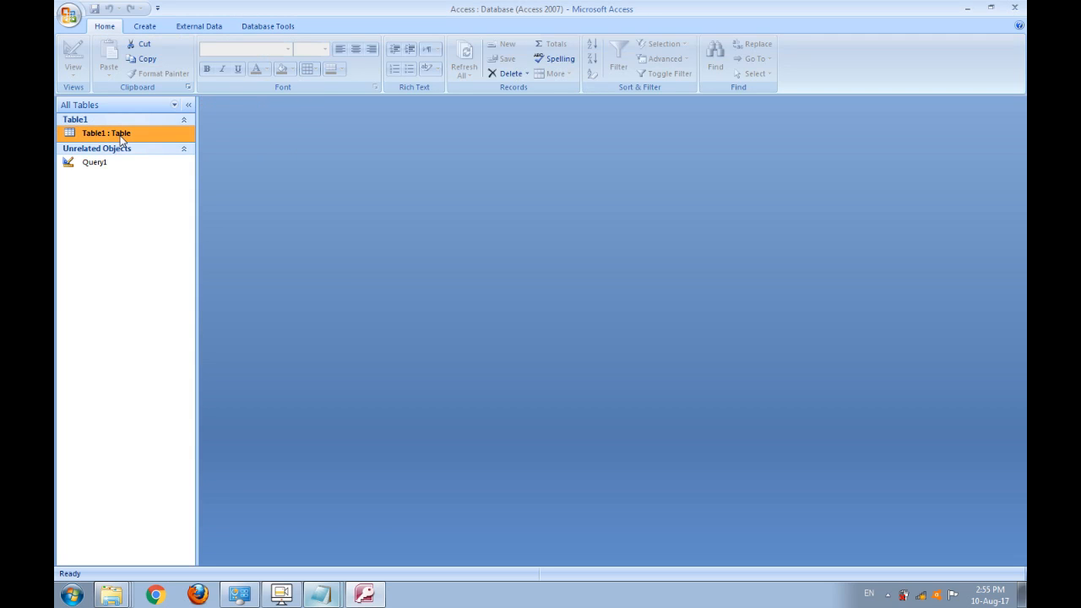
- Add records 'Bilal' and several 'a' entries, numbered 1000 to 1007
{"action": "double_click", "coordinate": [105, 133]}
{"action": "type", "text": "B"}
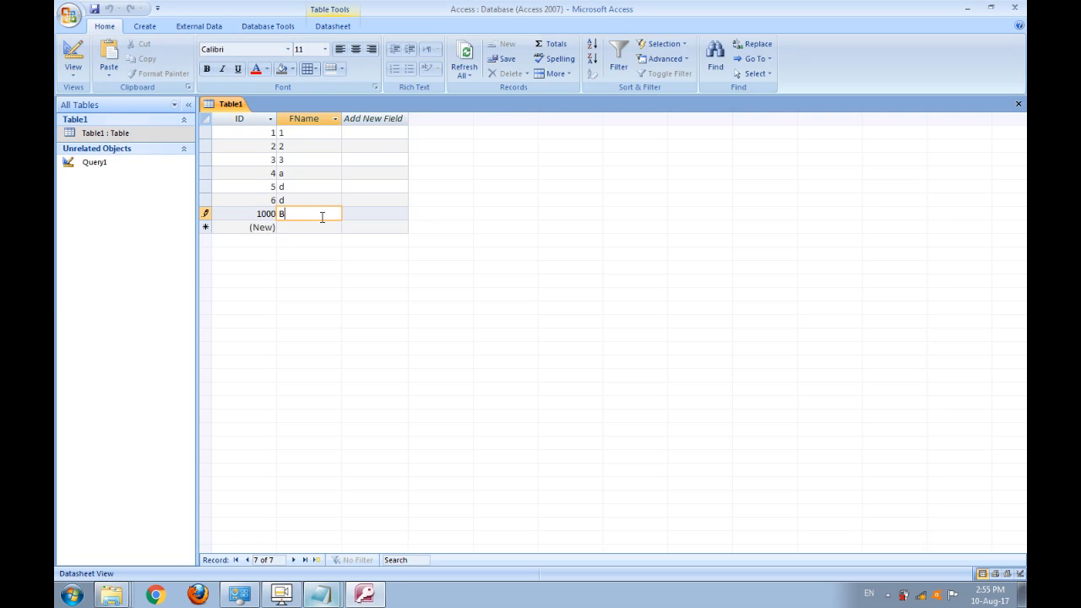
{"action": "type", "text": "ilal"}
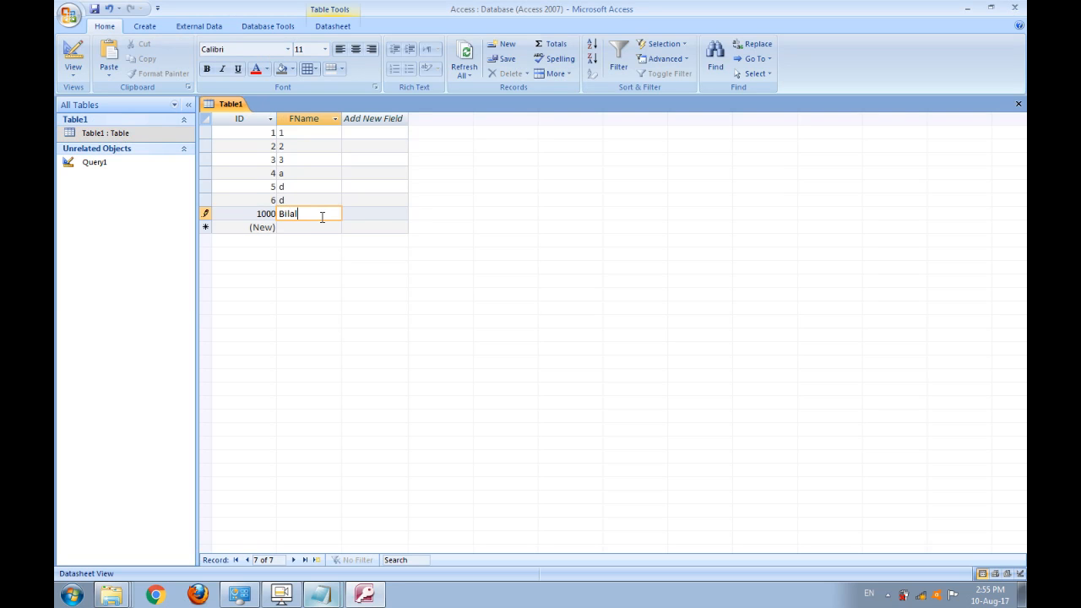
{"action": "type", "text": "a"}
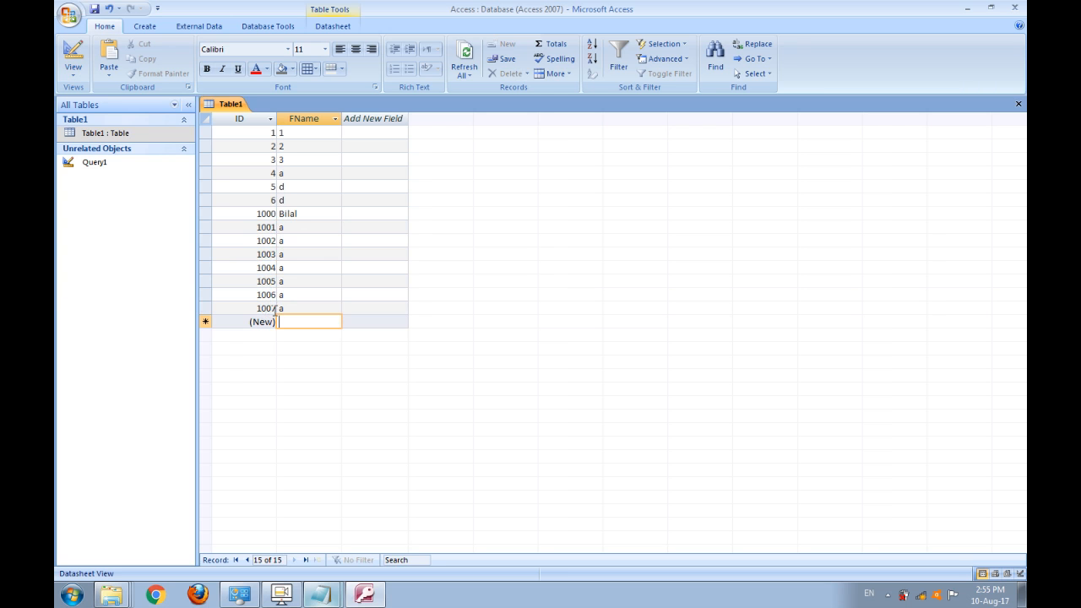
{"action": "right_click", "coordinate": [230, 104]}
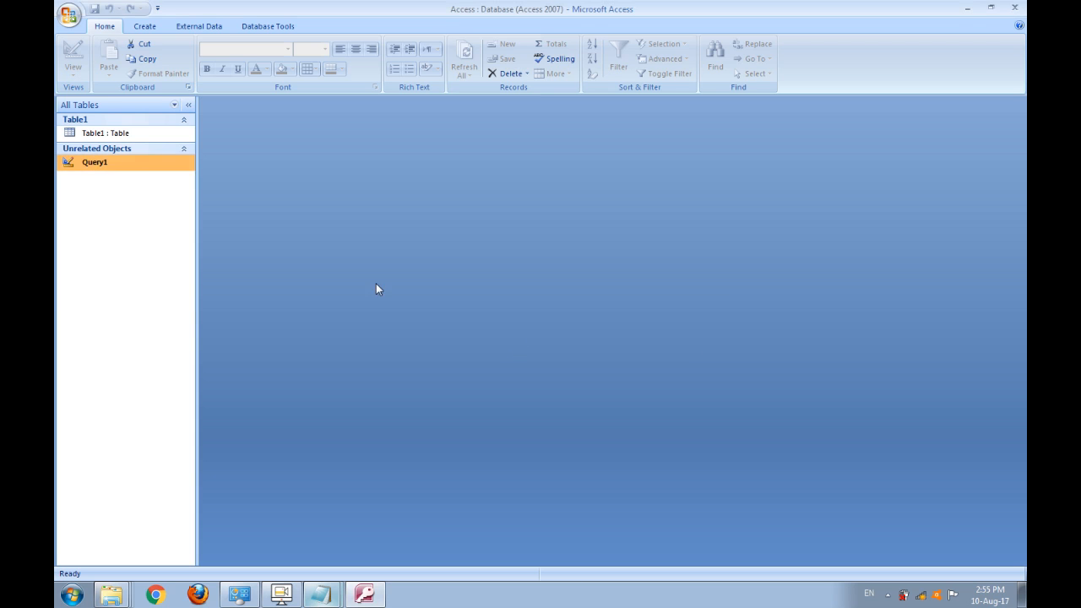
- Edit Query1's SQL to COUNTER (1025,5), run it, and save the changes
{"action": "right_click", "coordinate": [95, 161]}
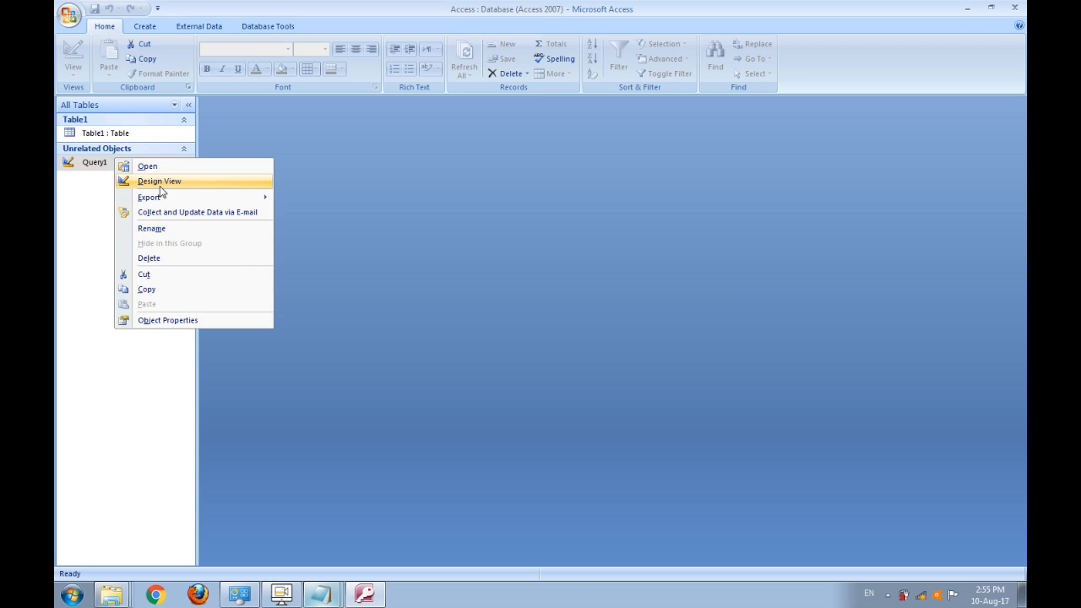
{"action": "left_click", "coordinate": [159, 181]}
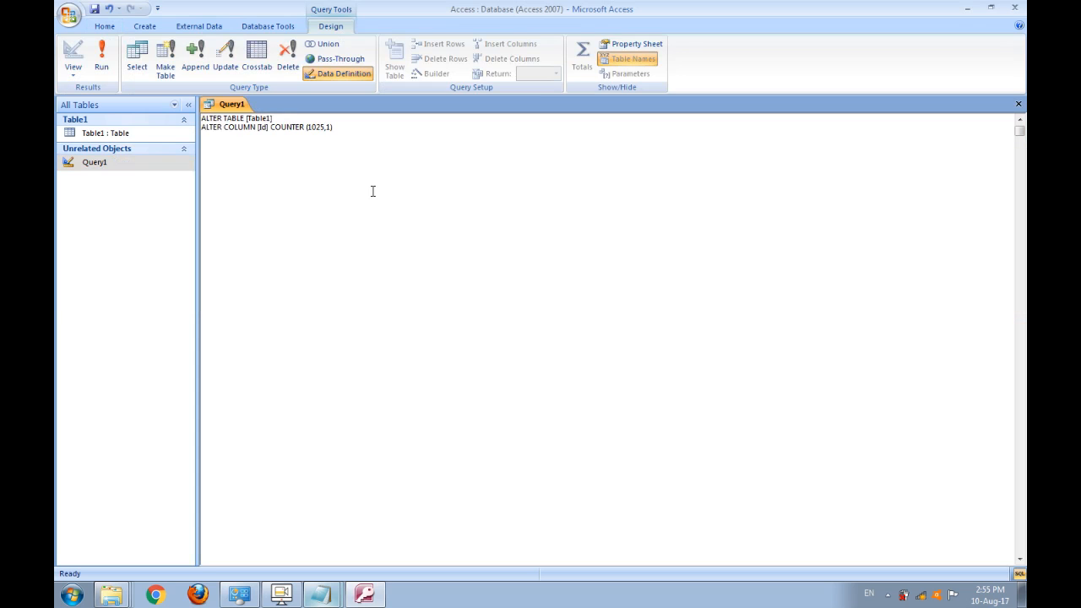
{"action": "key", "text": "BackSpace"}
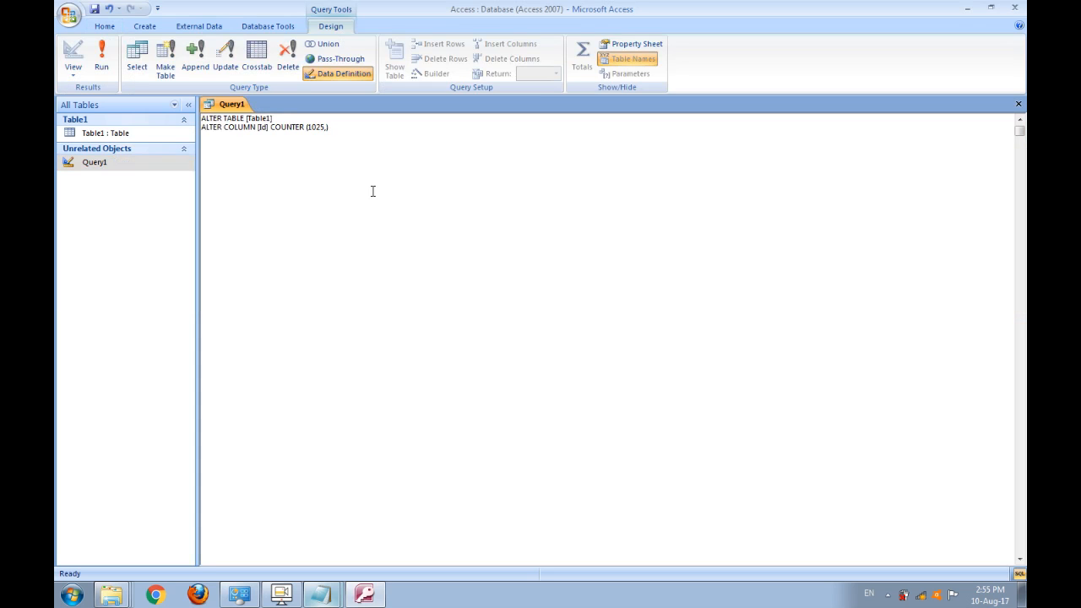
{"action": "type", "text": "5"}
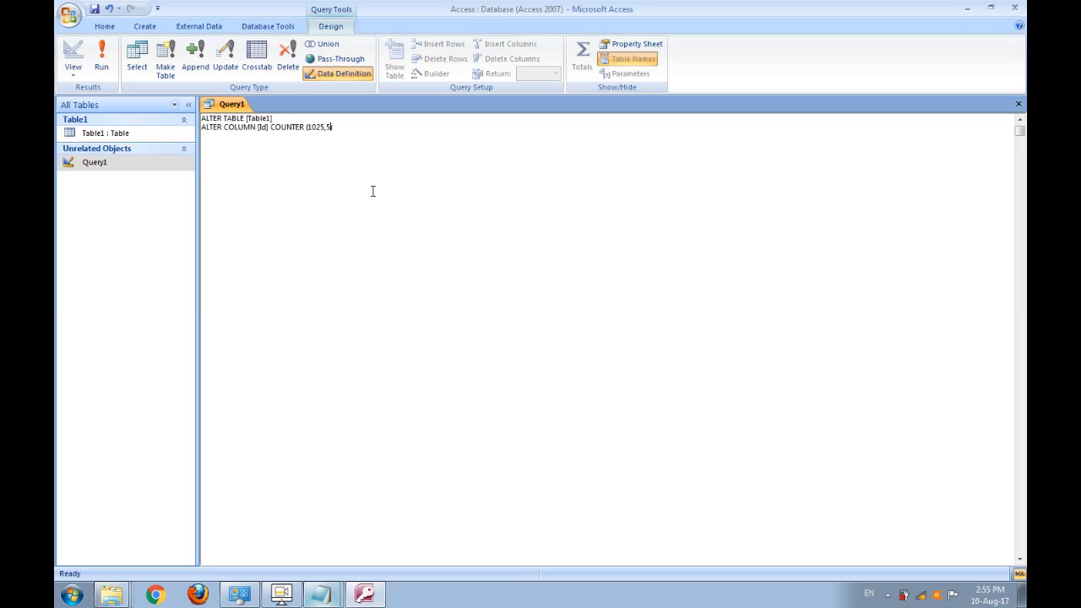
{"action": "mouse_move", "coordinate": [314, 137]}
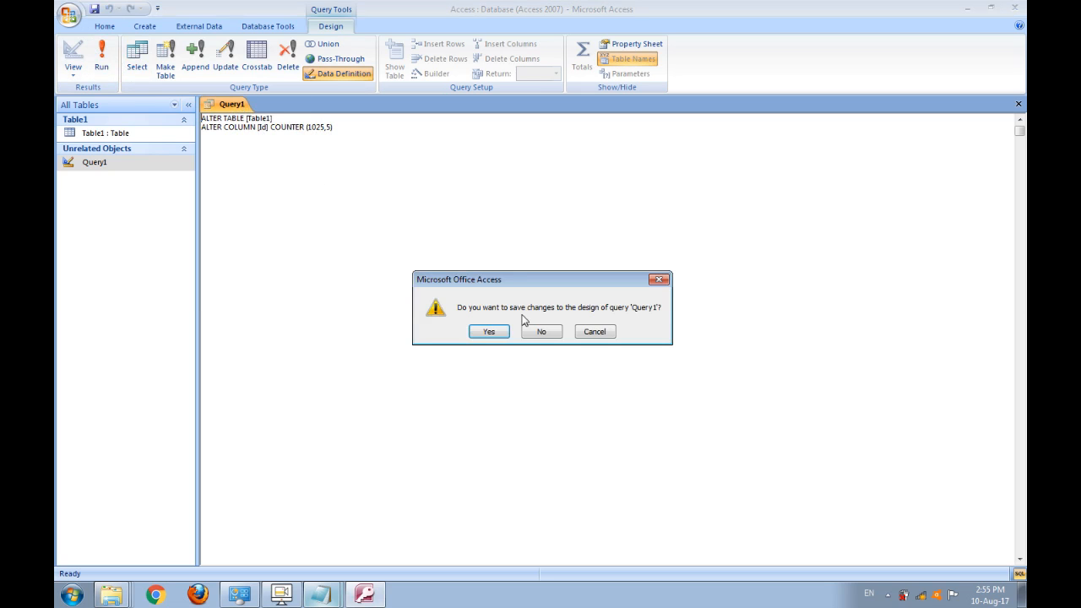
{"action": "left_click", "coordinate": [541, 331]}
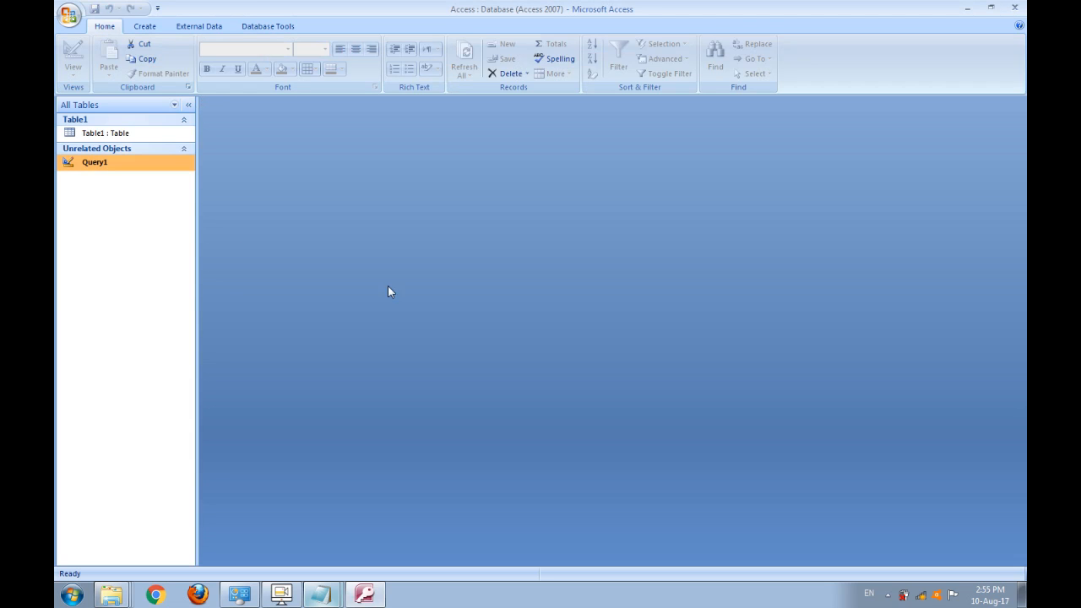
- Add records to Table1 such as 'noma' and 'mki', with IDs 1025 to 1050
{"action": "double_click", "coordinate": [105, 132]}
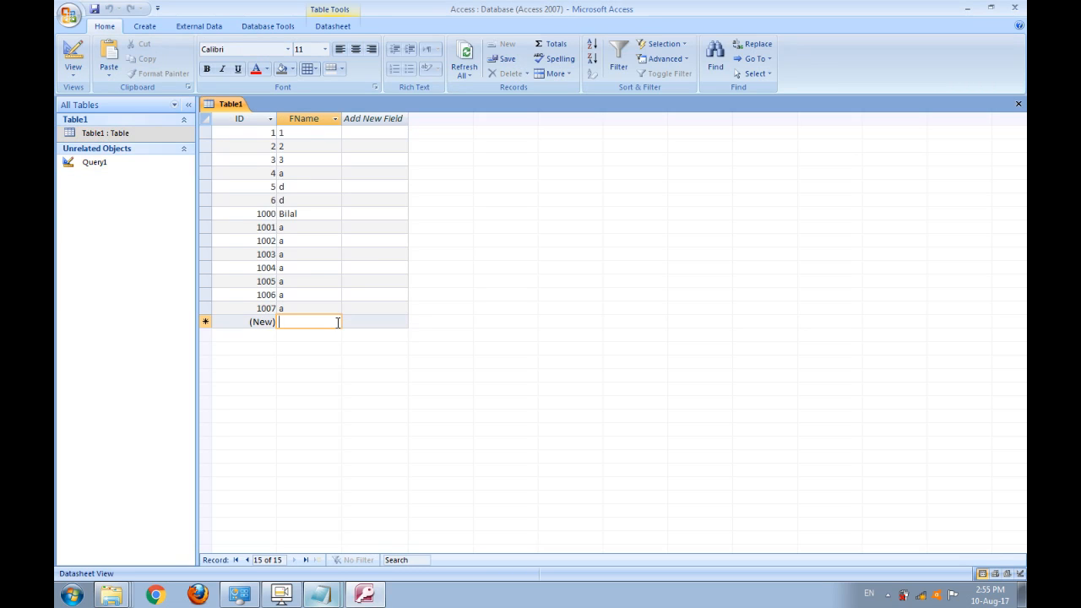
{"action": "type", "text": "noman"}
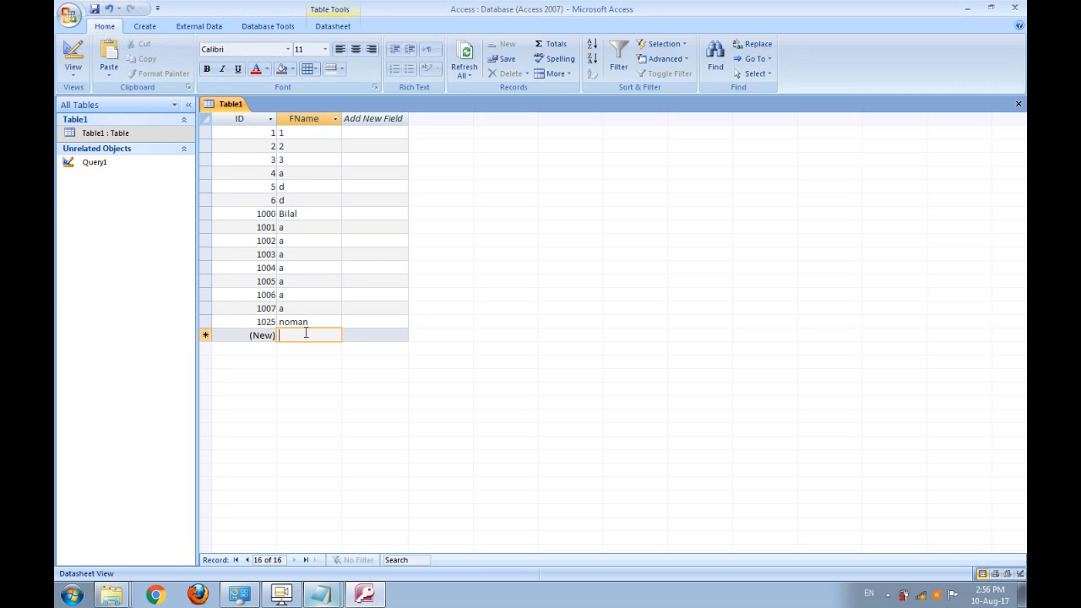
{"action": "type", "text": "mki"}
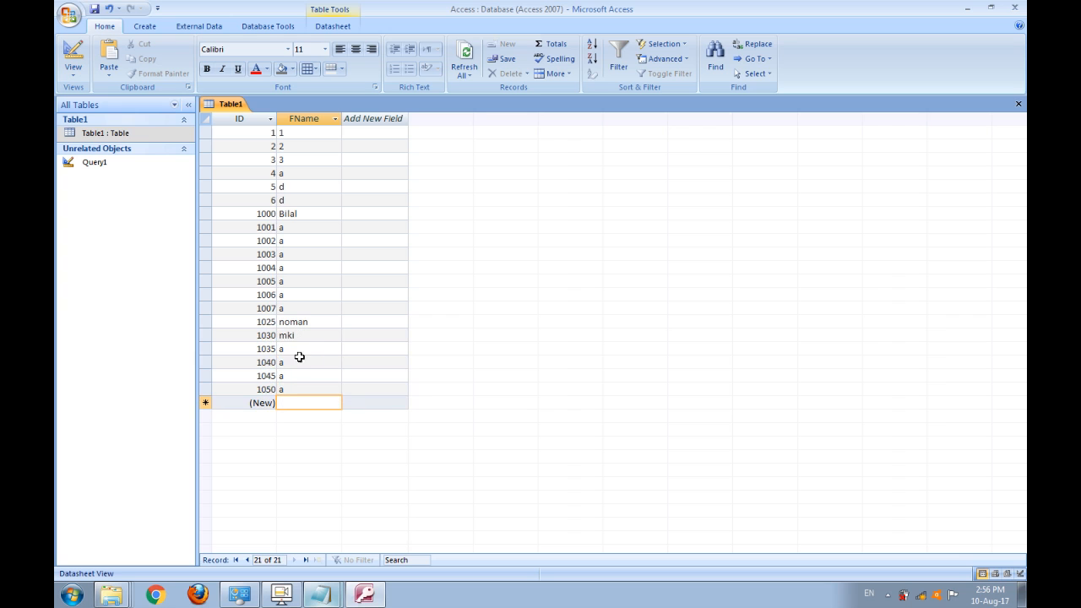
{"action": "mouse_move", "coordinate": [306, 422]}
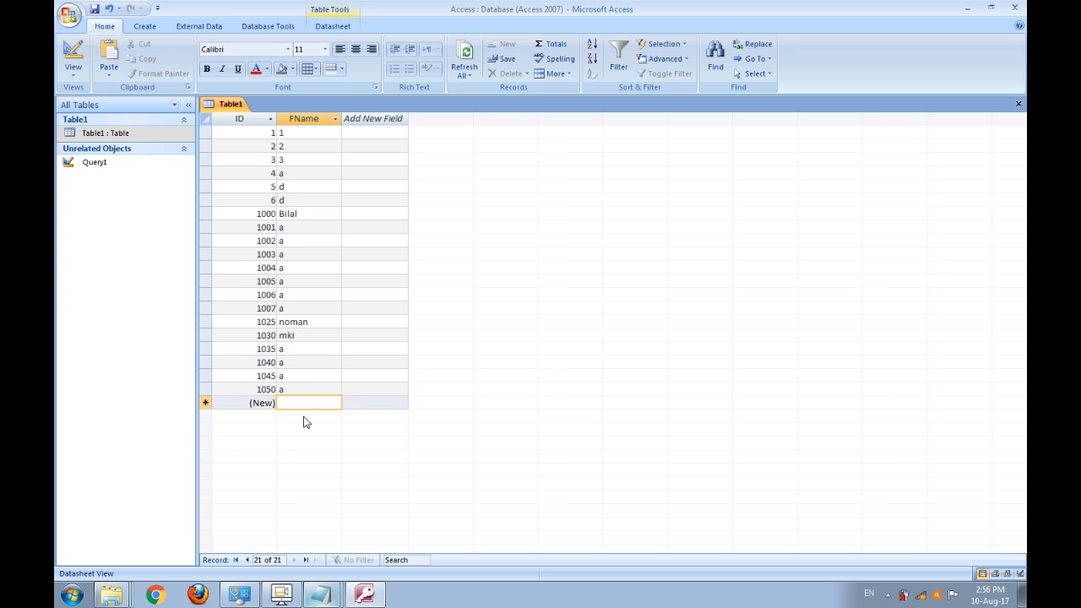